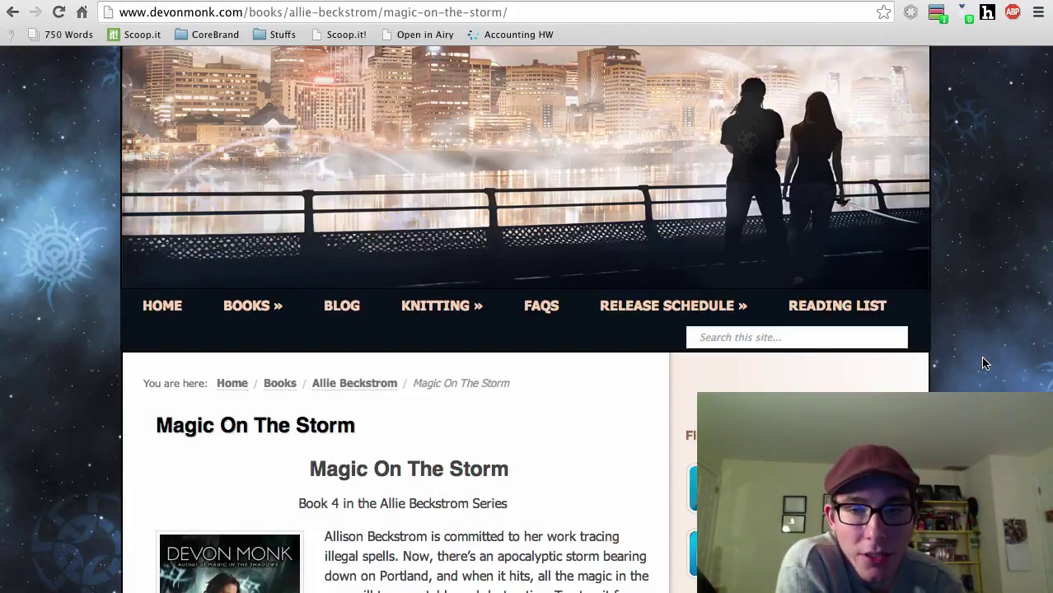
mouse_move(258, 320)
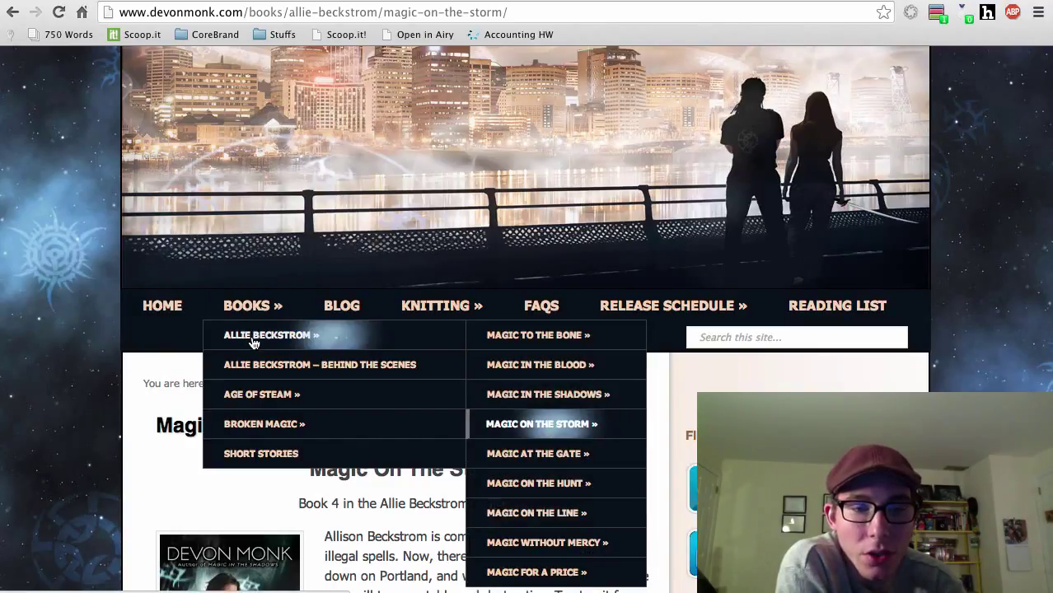
mouse_move(262, 395)
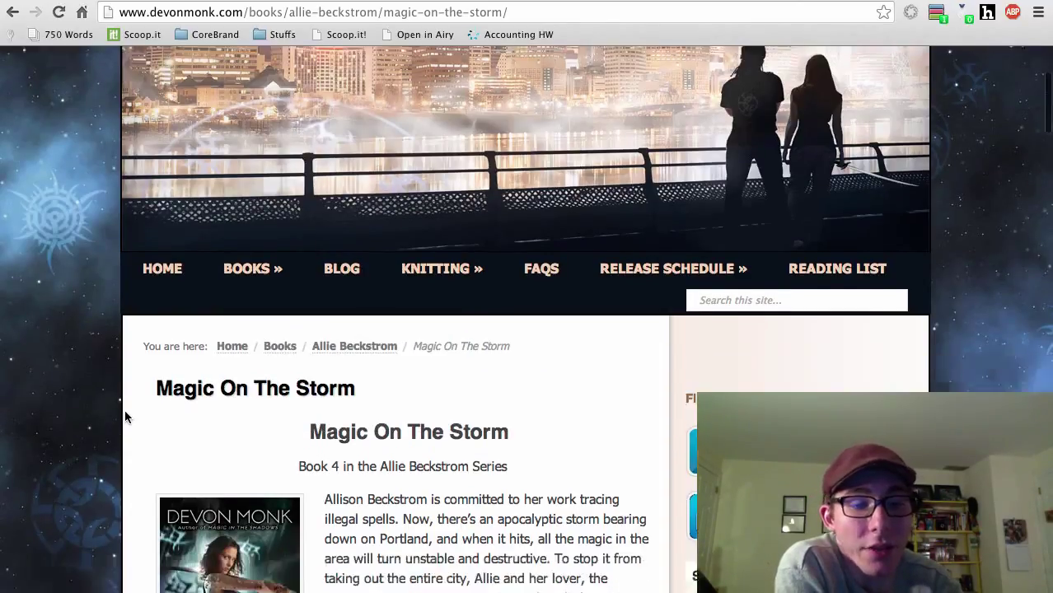
scroll(down, 3)
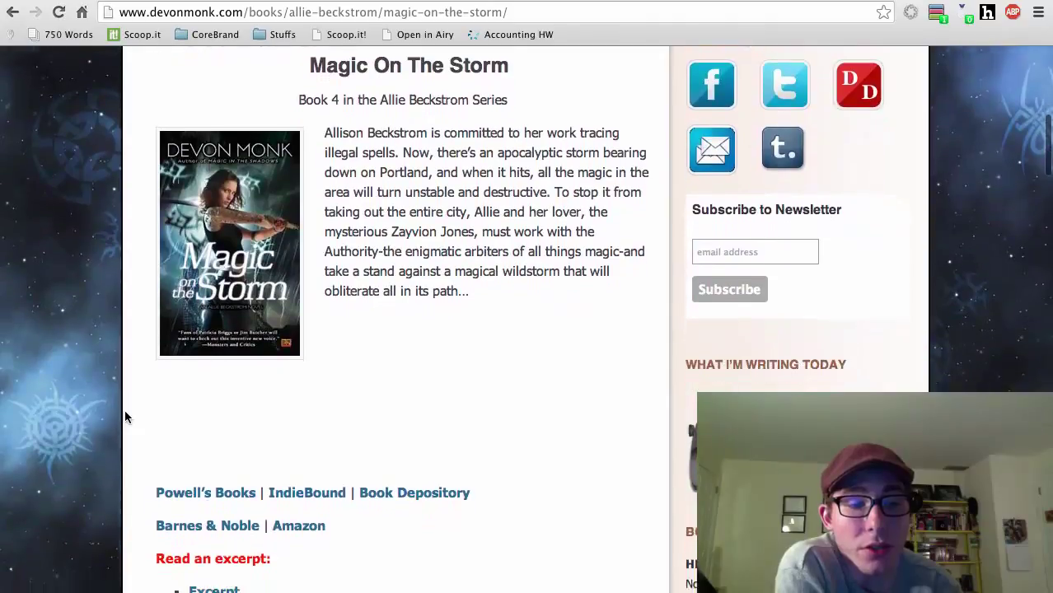
scroll(down, 3)
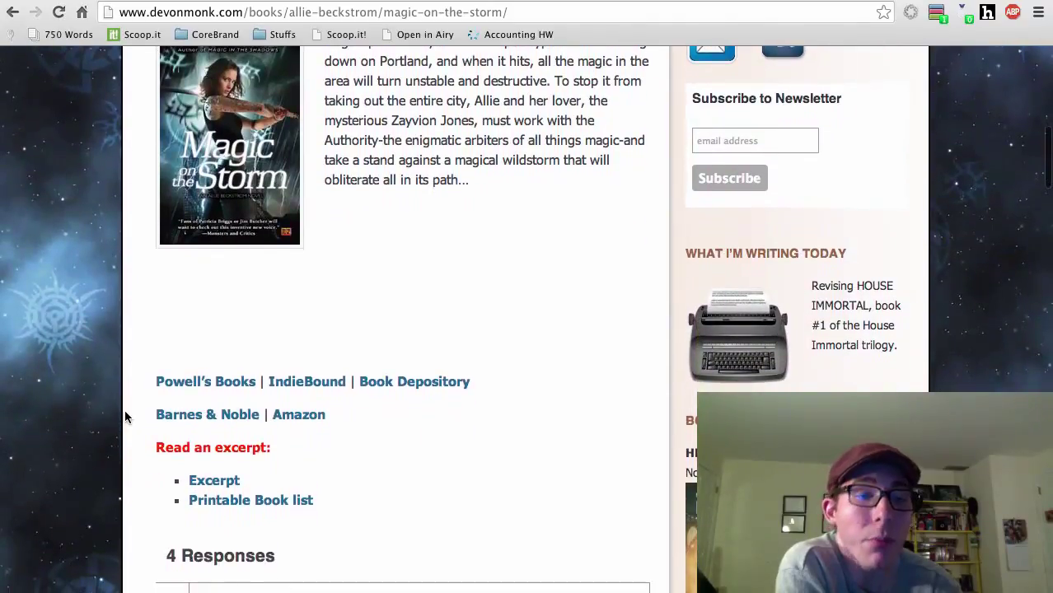
scroll(down, 3)
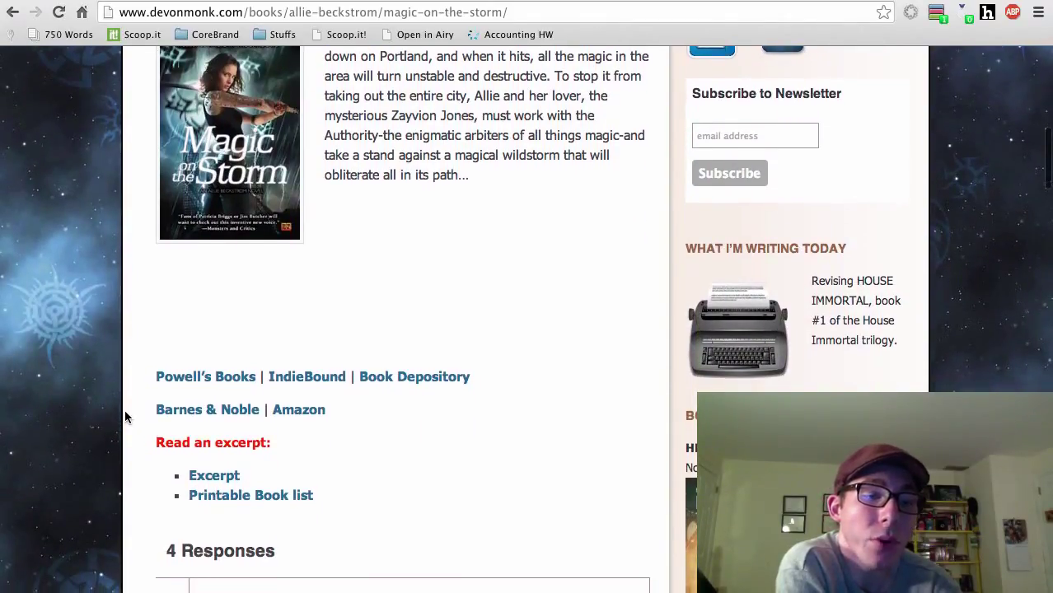